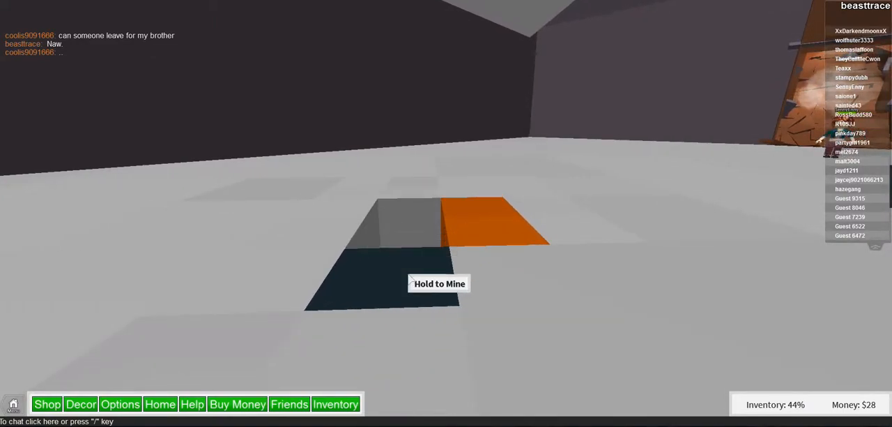
# Mine the ore block until the inventory reaches 47%, then reach the Sell Ores board.
pyautogui.click(362, 278)
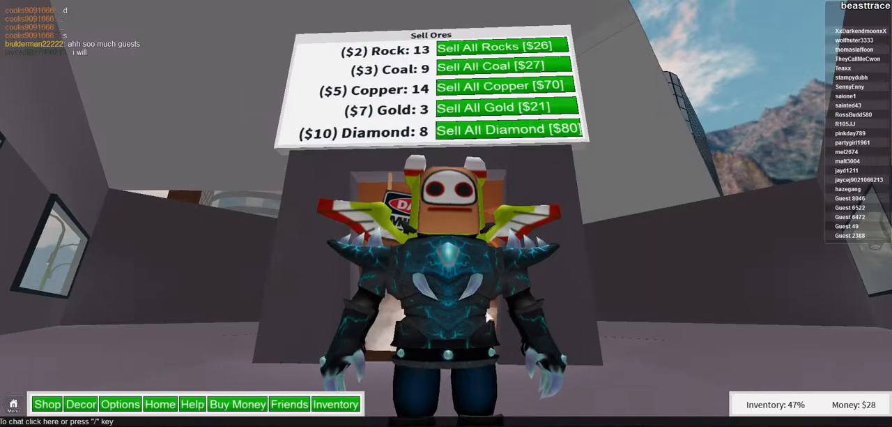
# Sell all mined ores on the board, raising money from $28 to $252.
pyautogui.click(509, 128)
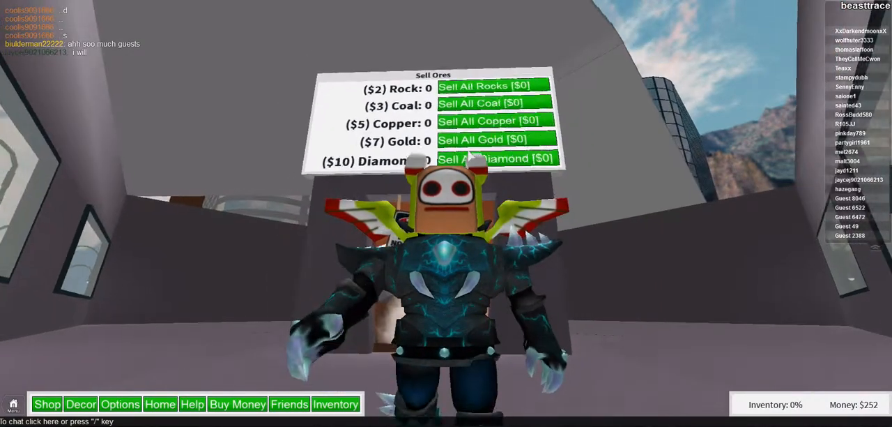
pyautogui.click(159, 404)
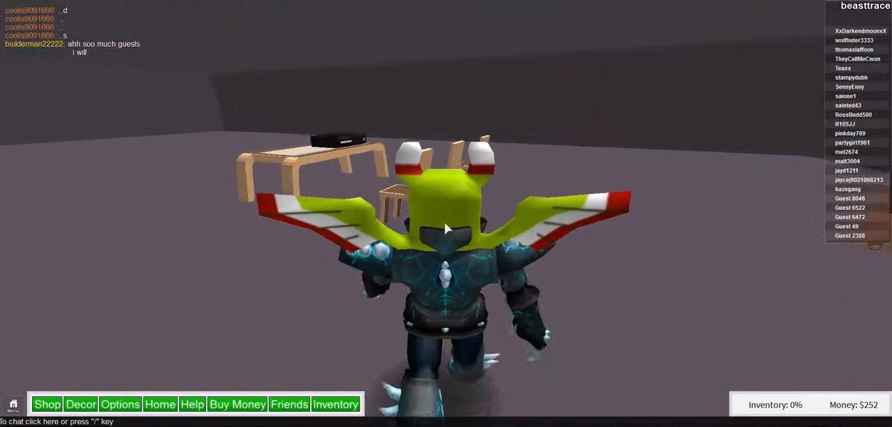
# Browse the Place Furniture catalog's items and prices, close it, and exit the game.
pyautogui.click(81, 404)
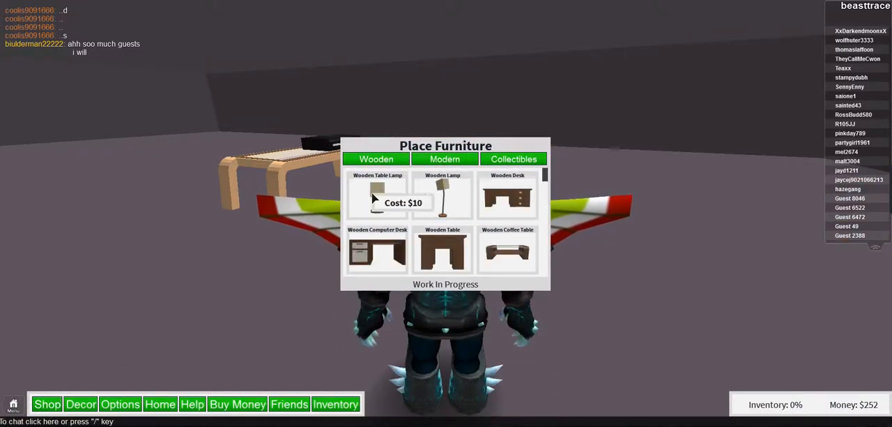
pyautogui.scroll(-3)
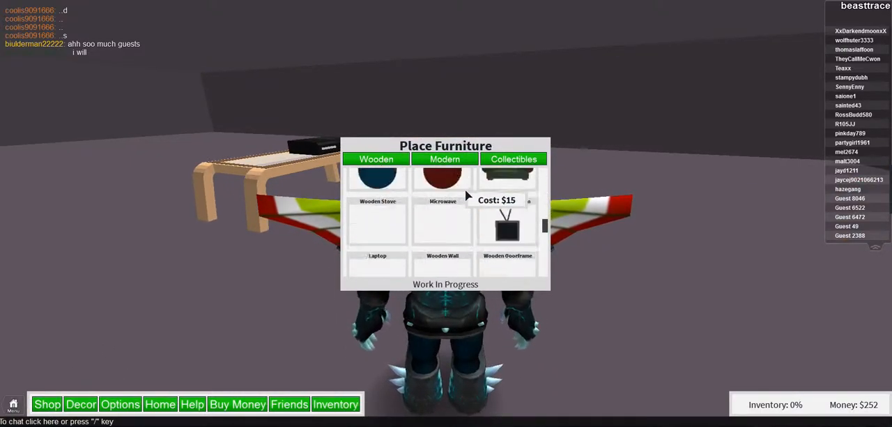
pyautogui.click(445, 159)
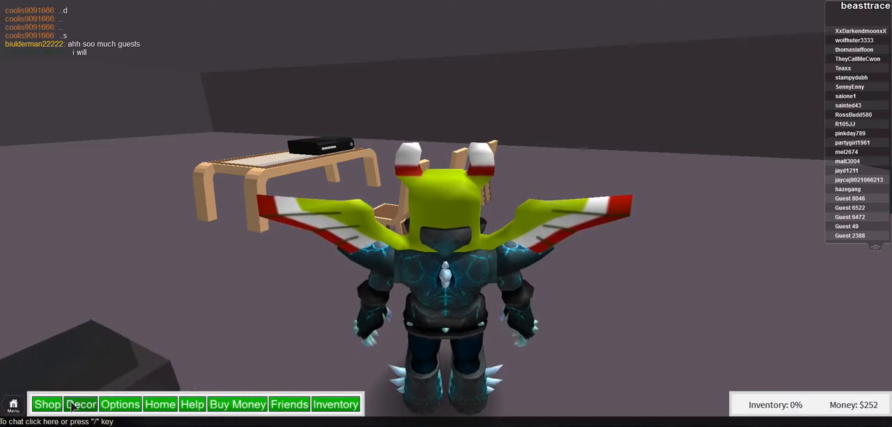
pyautogui.click(81, 404)
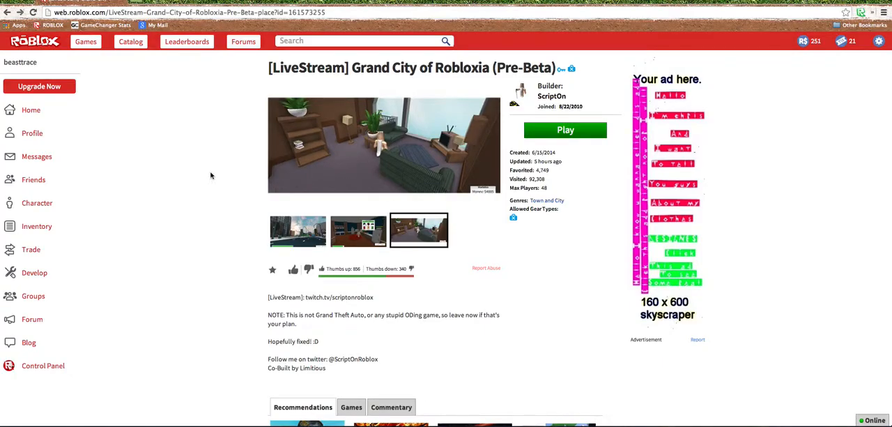
pyautogui.moveTo(549, 131)
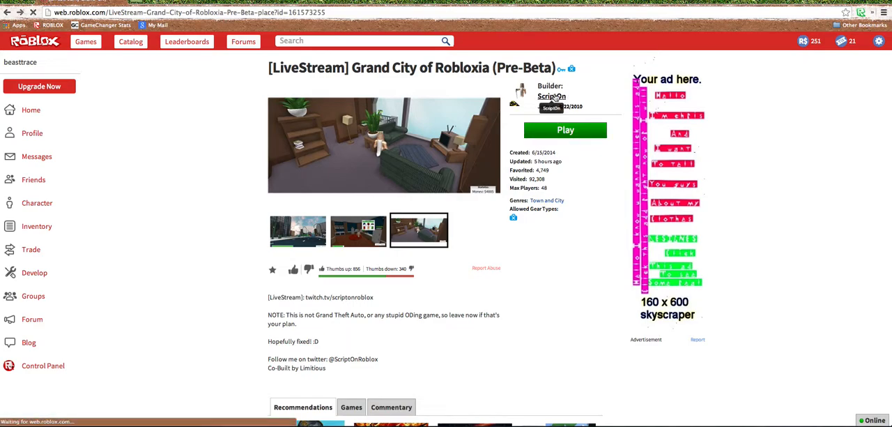
# Launch Grand City of Robloxia from its game page, retrying Play after the first load returns.
pyautogui.click(550, 96)
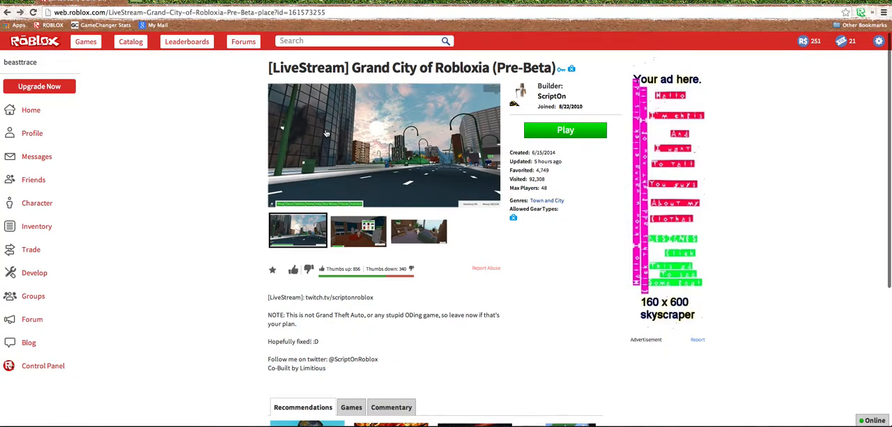
pyautogui.click(566, 129)
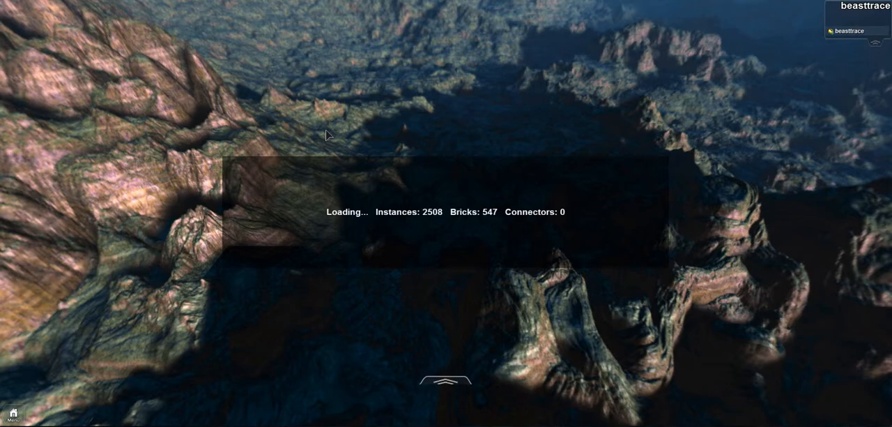
pyautogui.moveTo(426, 223)
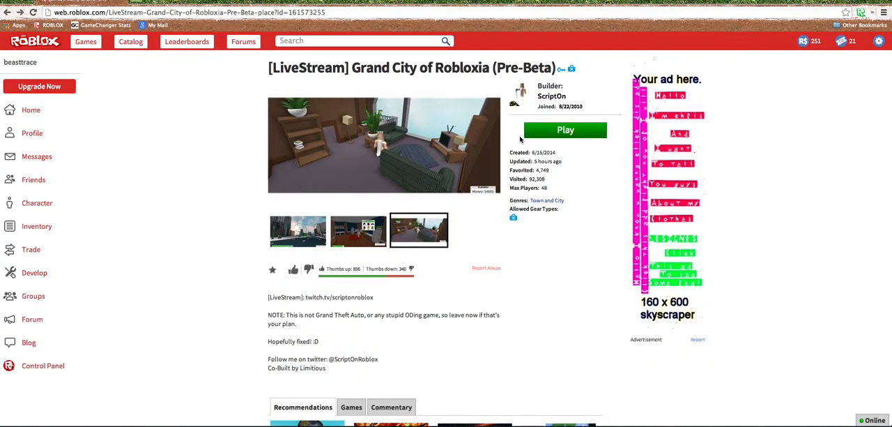
pyautogui.click(566, 129)
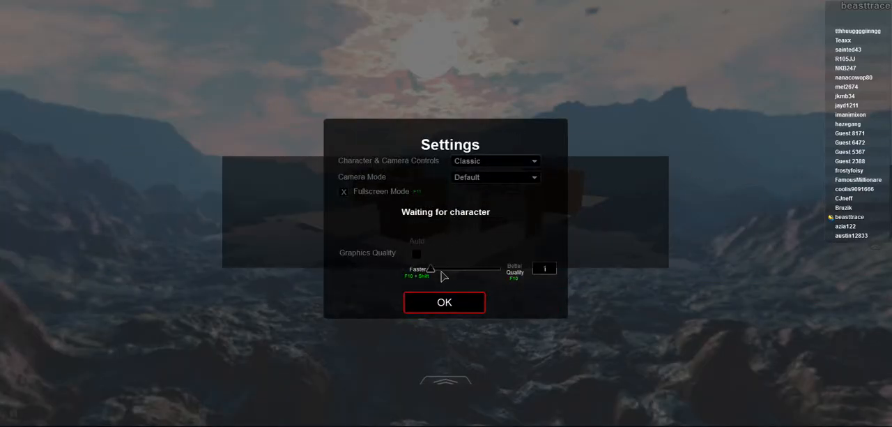
# Accept the Settings dialog with OK and spawn inside the city house.
pyautogui.click(443, 301)
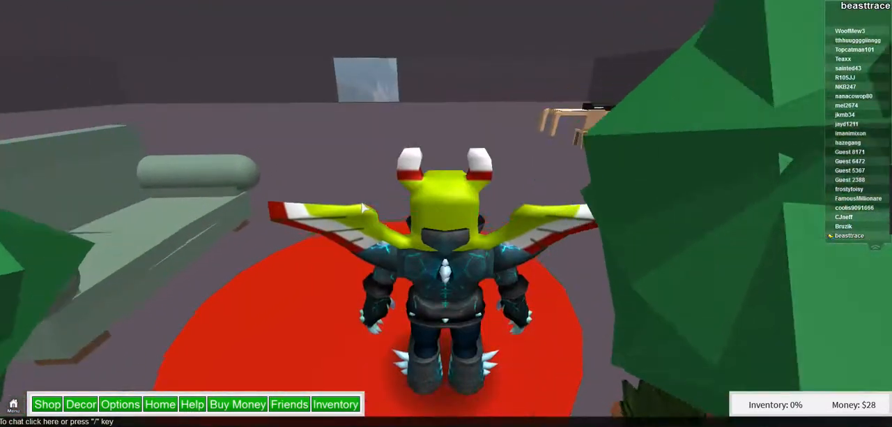
# Browse the Modern furniture category down to the wooden sofa.
pyautogui.click(81, 405)
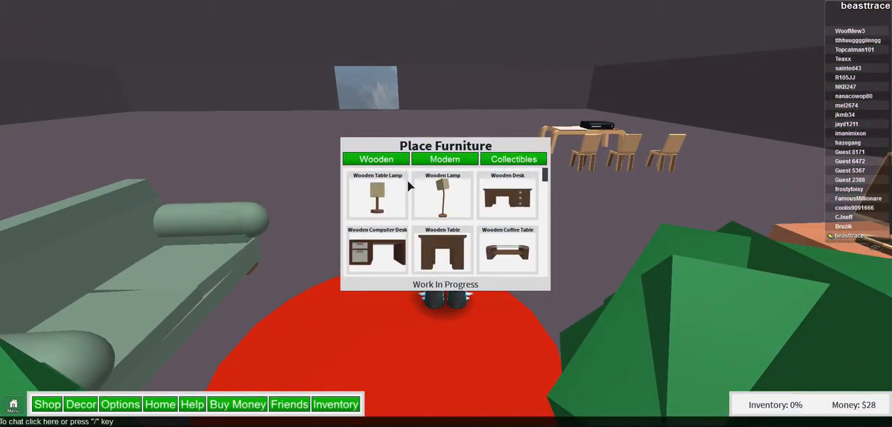
pyautogui.click(444, 159)
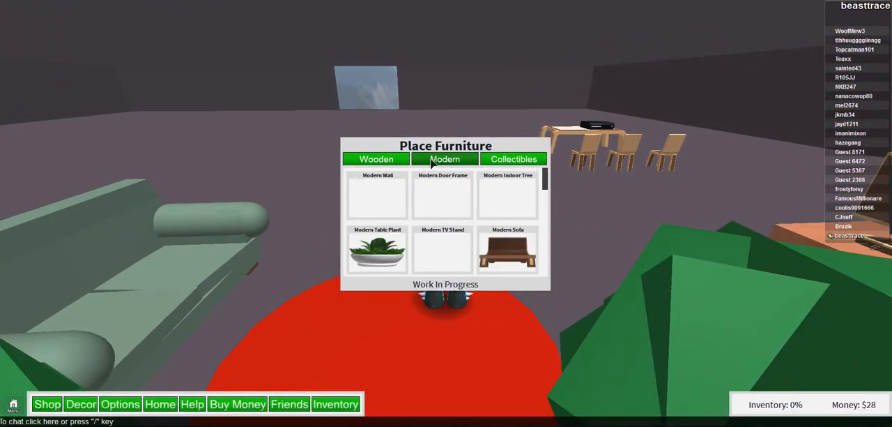
pyautogui.scroll(-3)
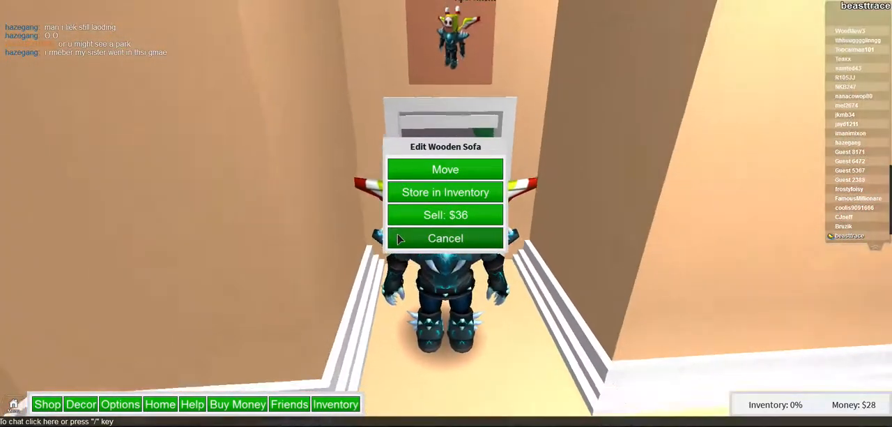
# Cancel the Edit Wooden Sofa panel and exit to the Grand City web page.
pyautogui.click(446, 237)
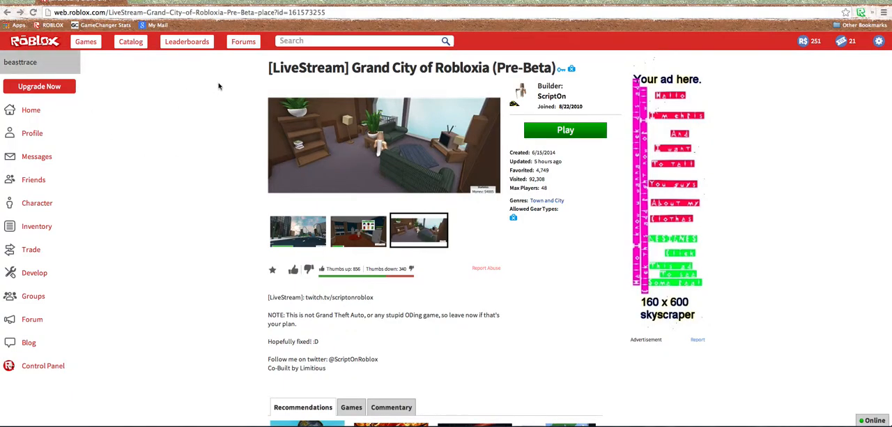
# Browse the Games page down to the Top Rated row showing Noob Simulator.
pyautogui.click(85, 42)
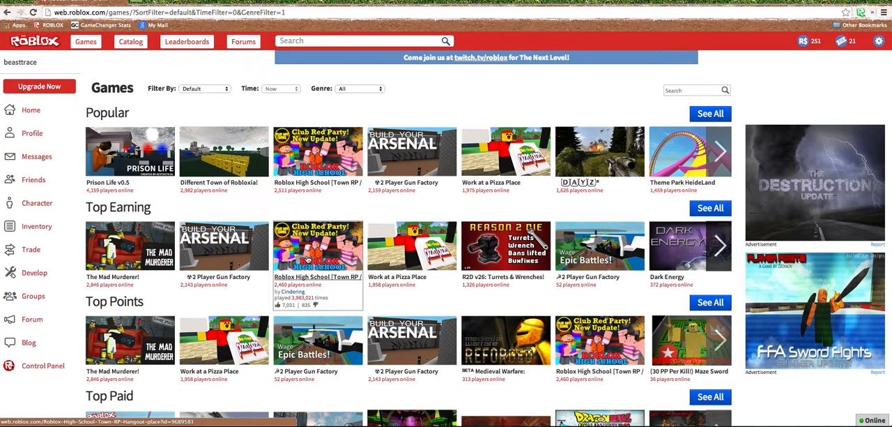
pyautogui.moveTo(753, 86)
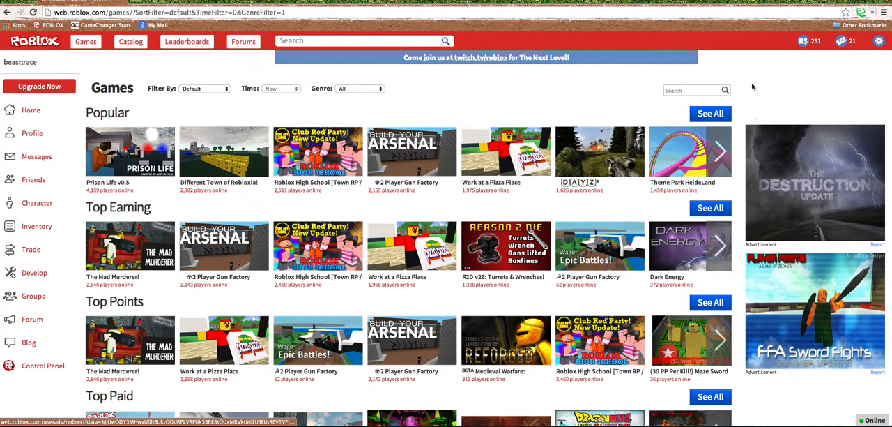
pyautogui.moveTo(495, 83)
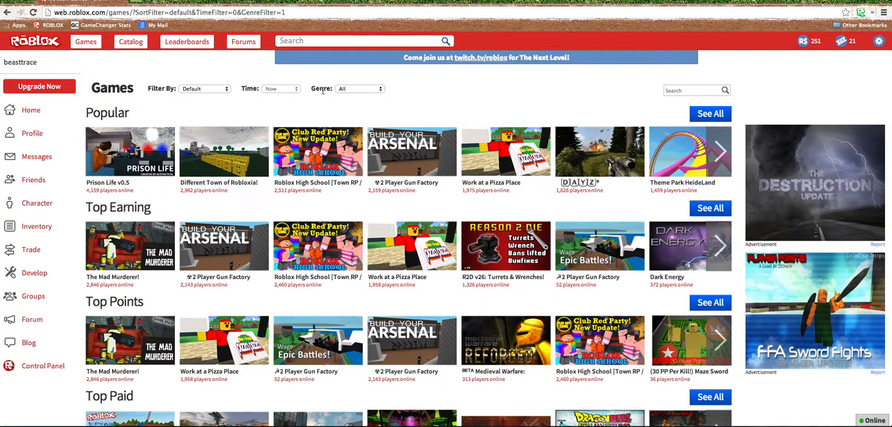
pyautogui.scroll(-3)
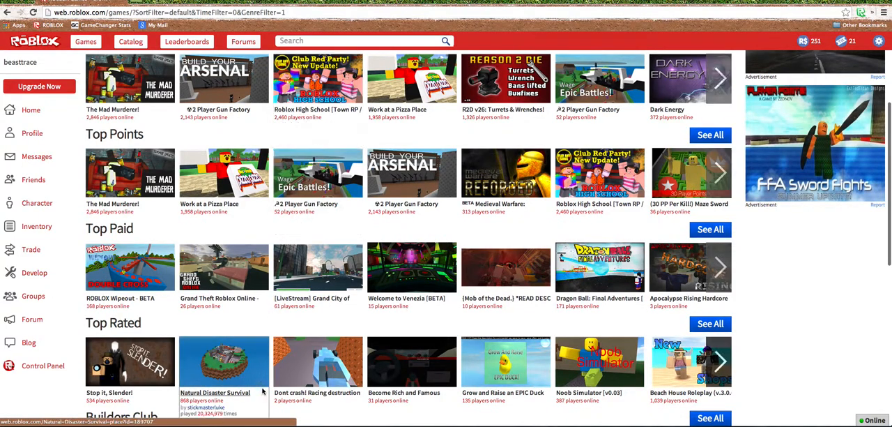
pyautogui.moveTo(397, 279)
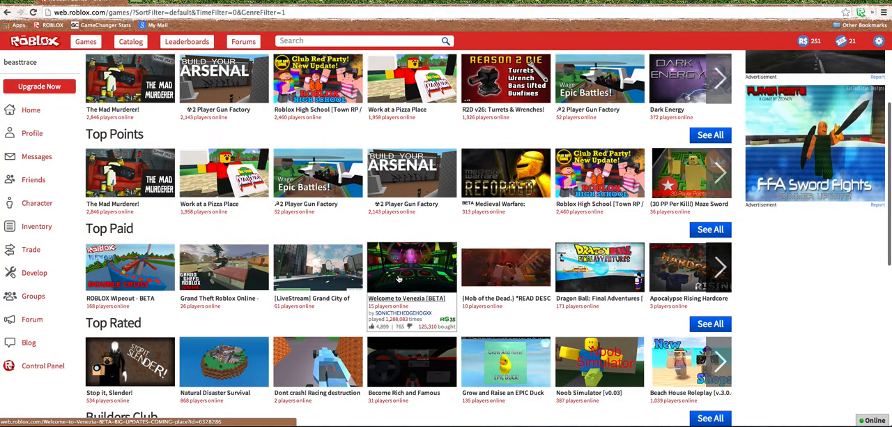
pyautogui.scroll(-3)
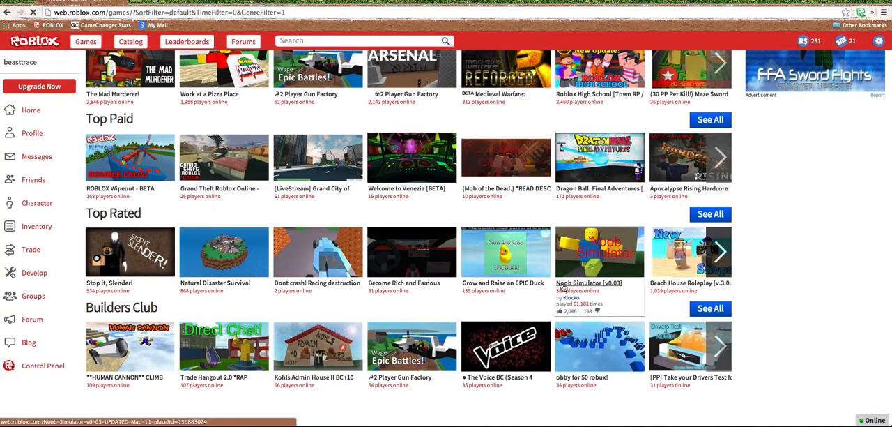
# Launch Noob Simulator from its game page via Play.
pyautogui.click(599, 252)
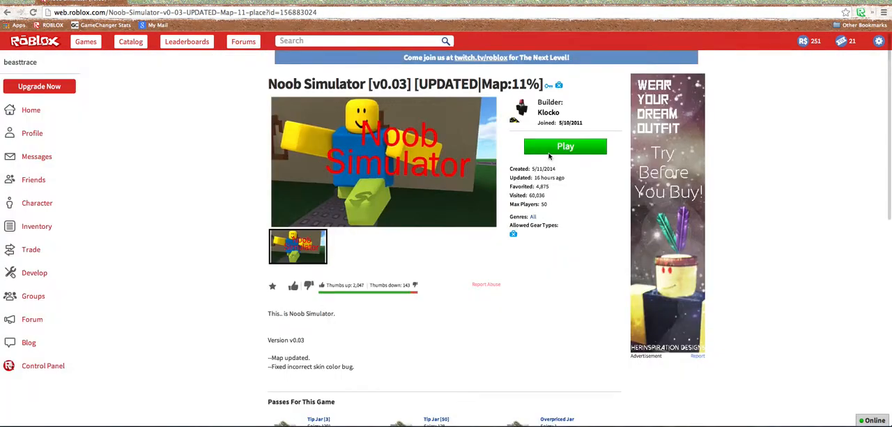
pyautogui.click(564, 146)
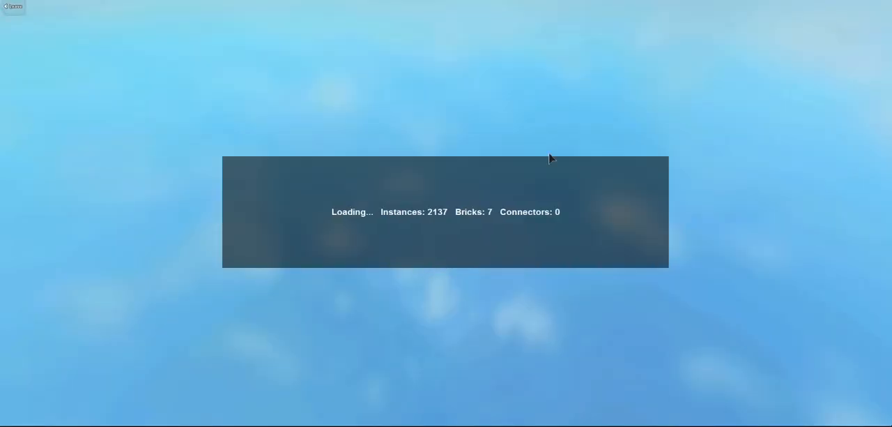